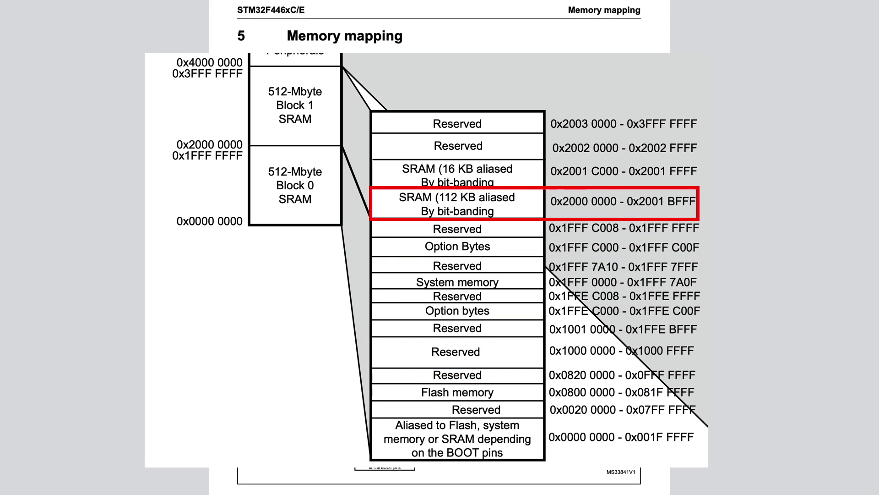
- Scroll through the Memory mapping slide to the SRAM range 0x2000 0000 - 0x2001 BFFF
scroll("down", 3)
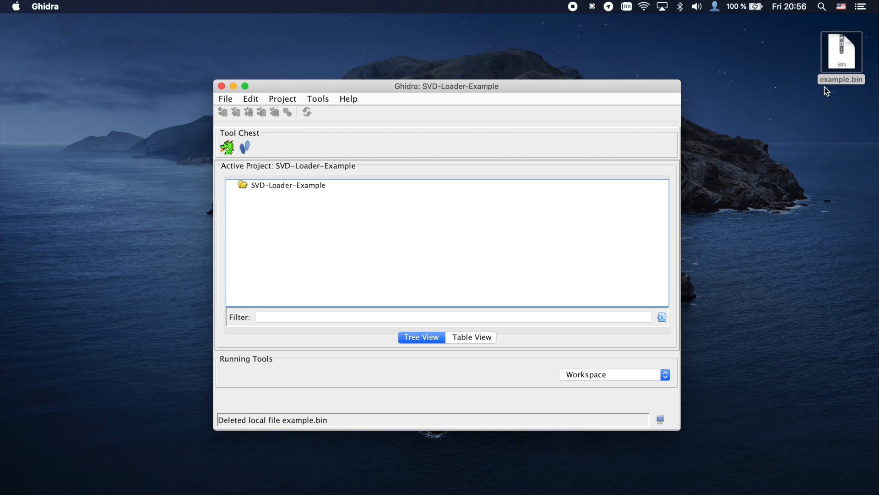
- Import example.bin from the desktop as a raw binary with language ARM Cortex little-endian
left_click_drag(841, 51, 447, 249)
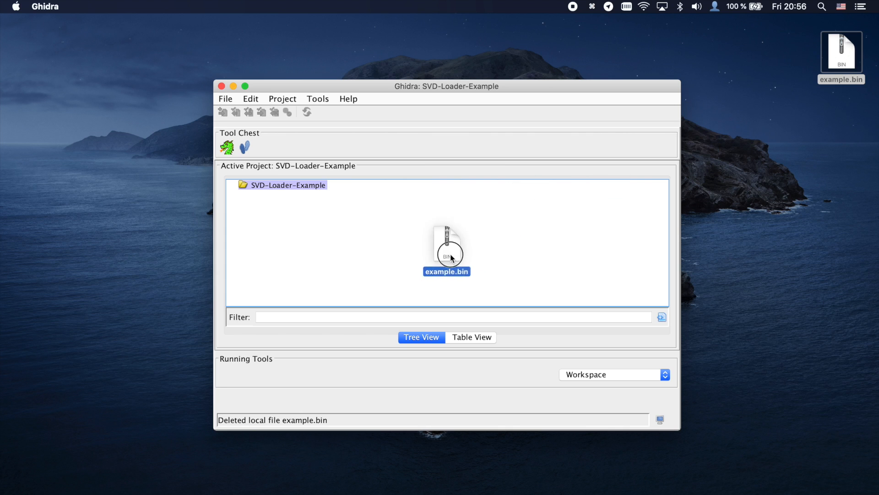
double_click(447, 249)
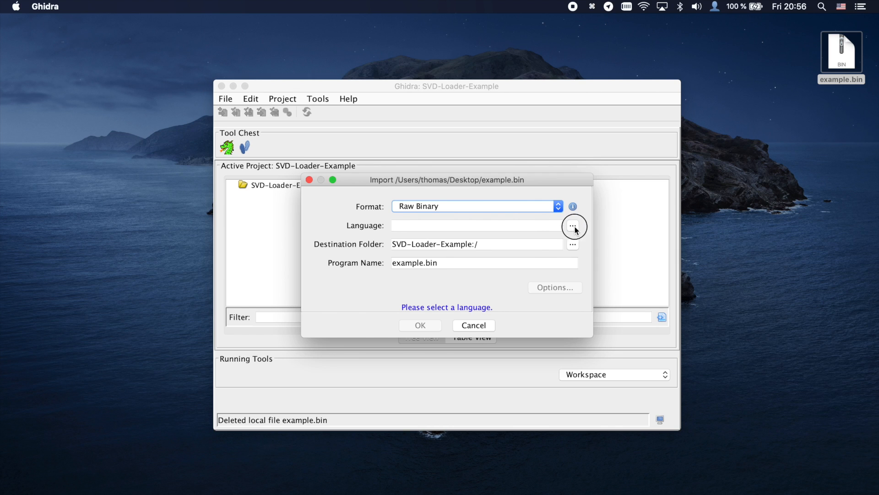
left_click(573, 225)
type("cortex")
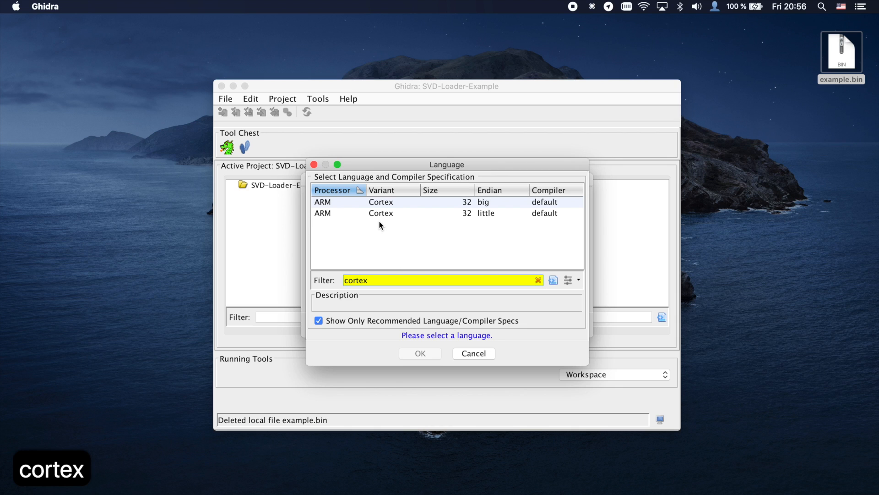
left_click(381, 214)
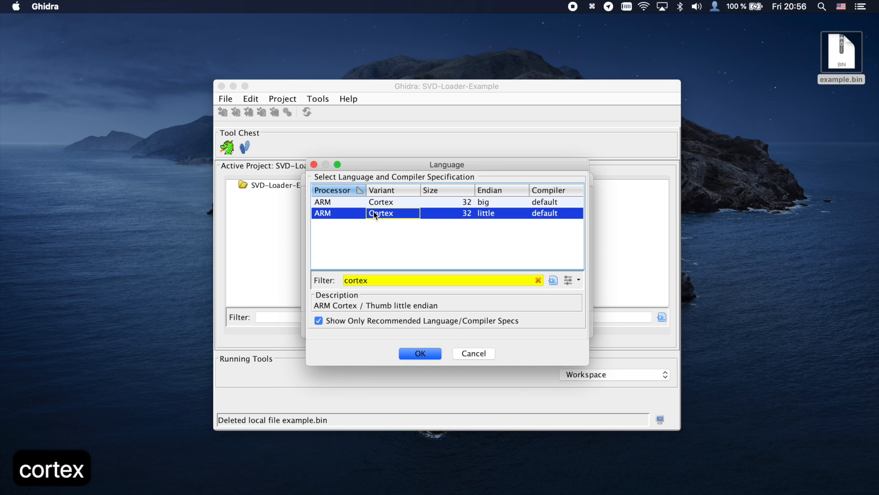
left_click(420, 353)
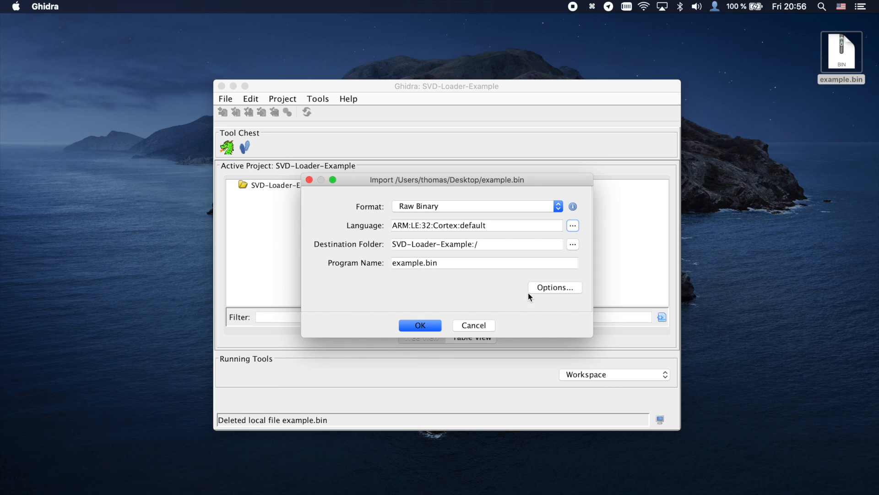
- Load it as a block named flash at base address 0x08000000 and finish the import
left_click(554, 287)
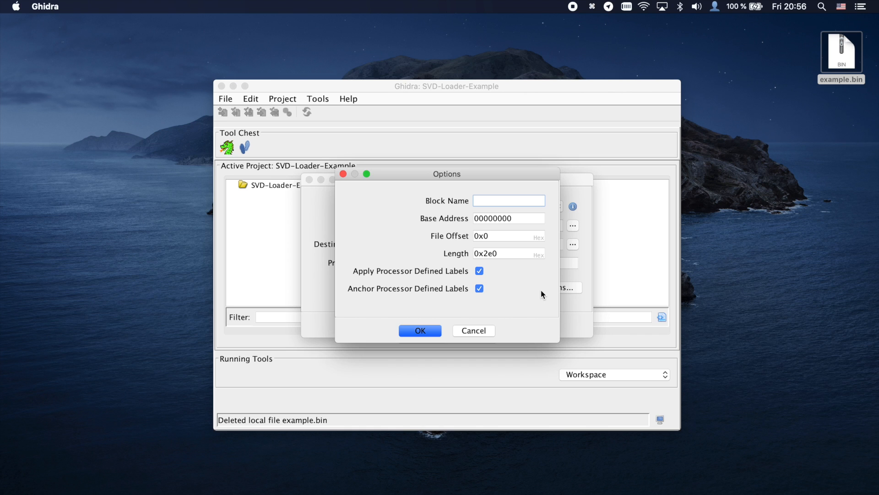
type("flash")
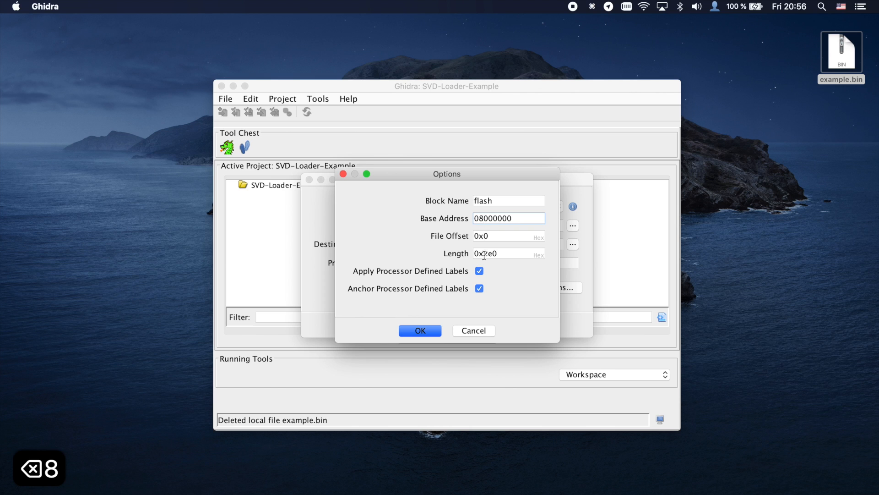
left_click(420, 331)
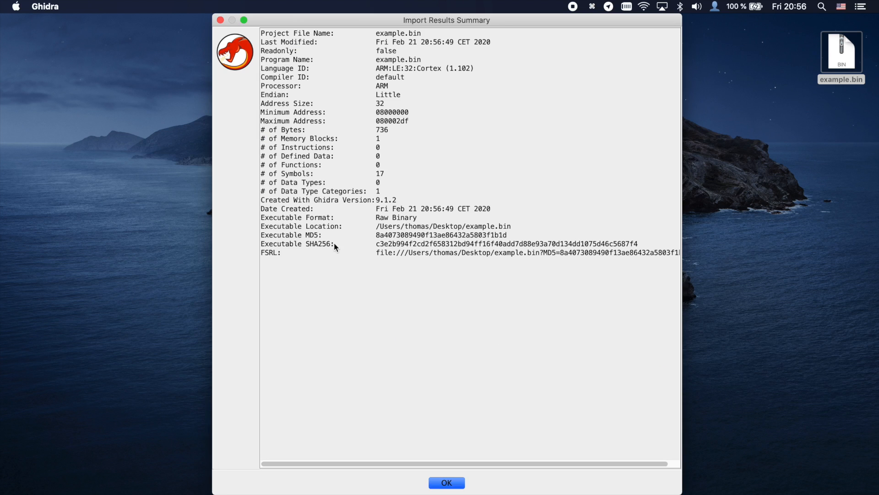
left_click(446, 483)
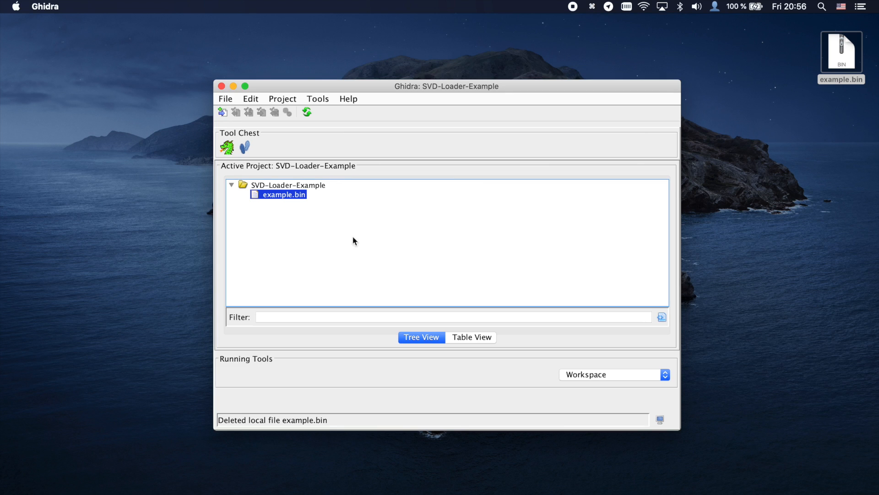
- Open example.bin in the CodeBrowser to view its flash block
double_click(283, 194)
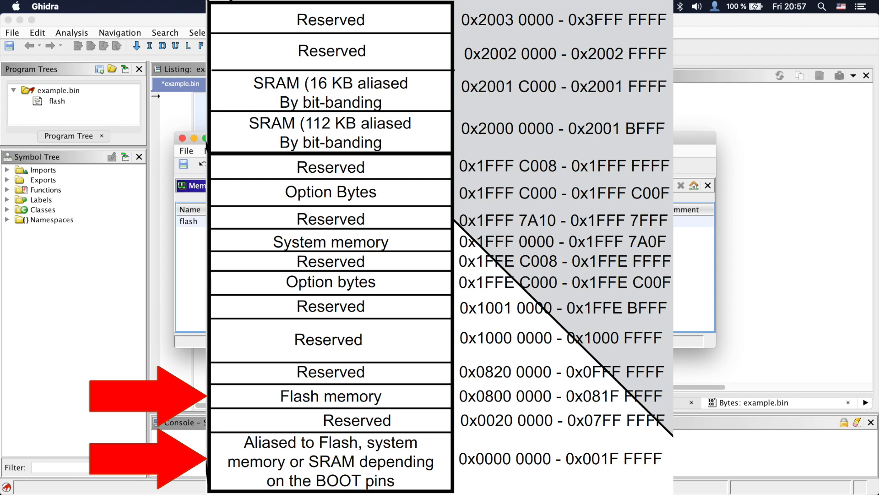
- Add an executable flash_mirror block at 0x00000000, length 0x2e0, backed by file bytes at offset 0
left_click(603, 186)
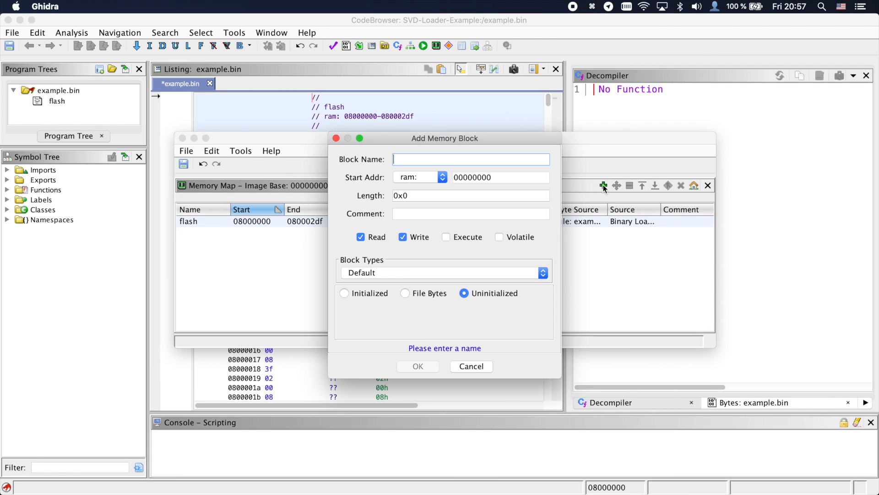
type("flash_mirror")
left_click(471, 195)
type("2e")
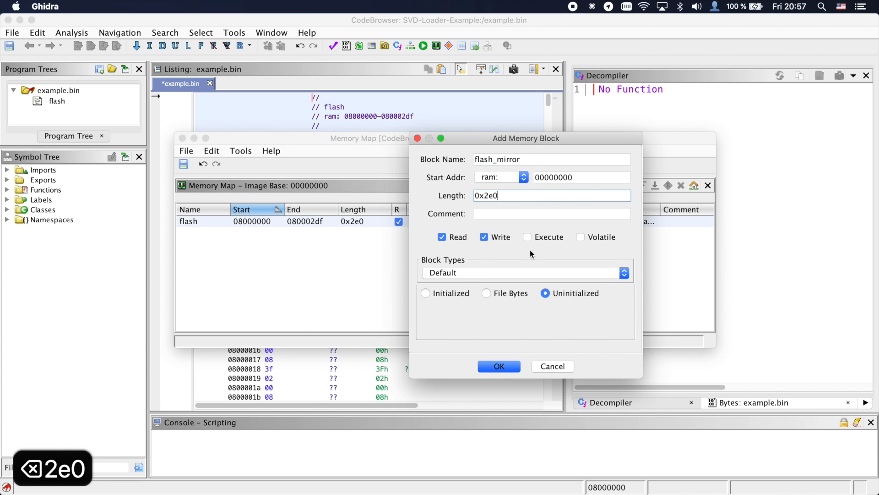
left_click(527, 236)
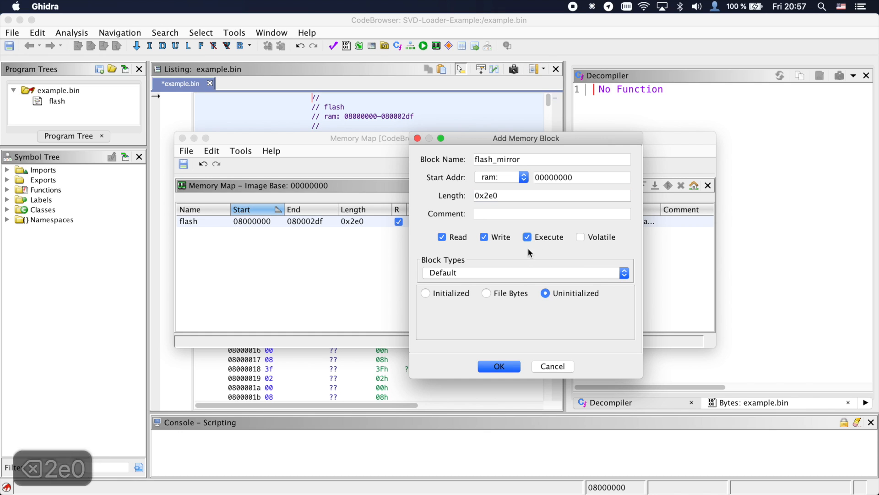
left_click(486, 294)
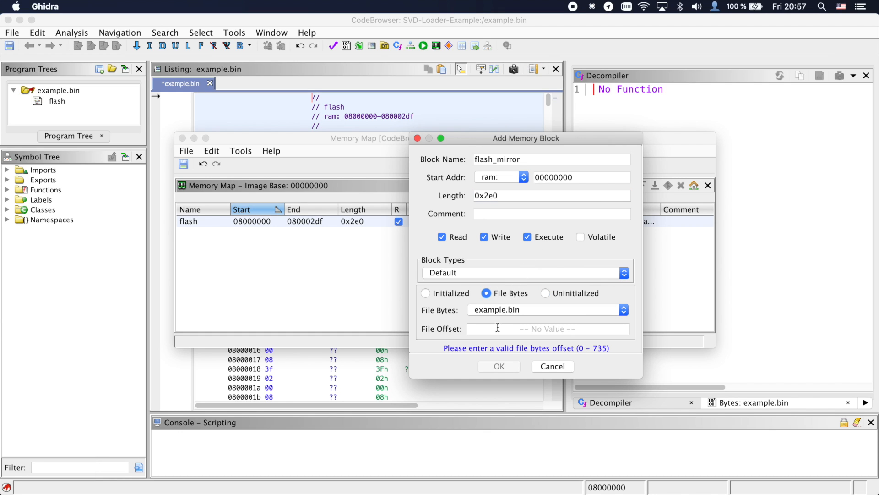
type("0x0")
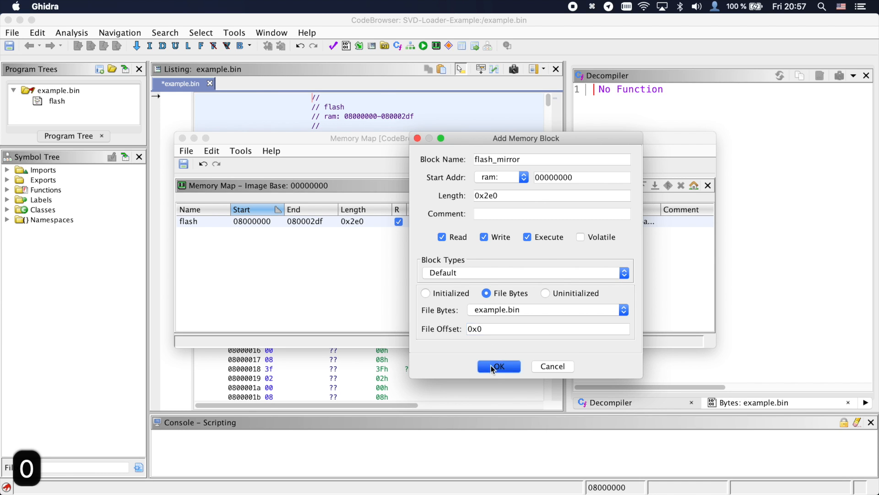
left_click(499, 367)
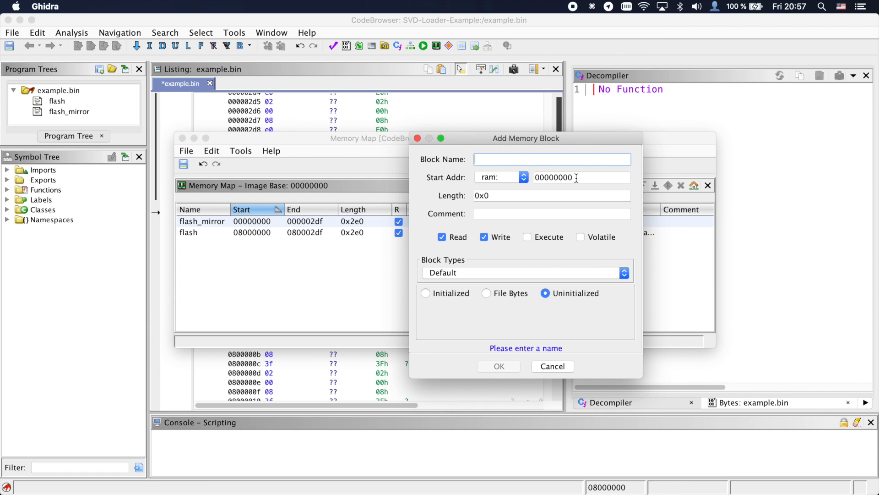
- Add a RAM block at 0x20000000 of length 0x80000
type("RAM")
left_click(551, 196)
type("80000")
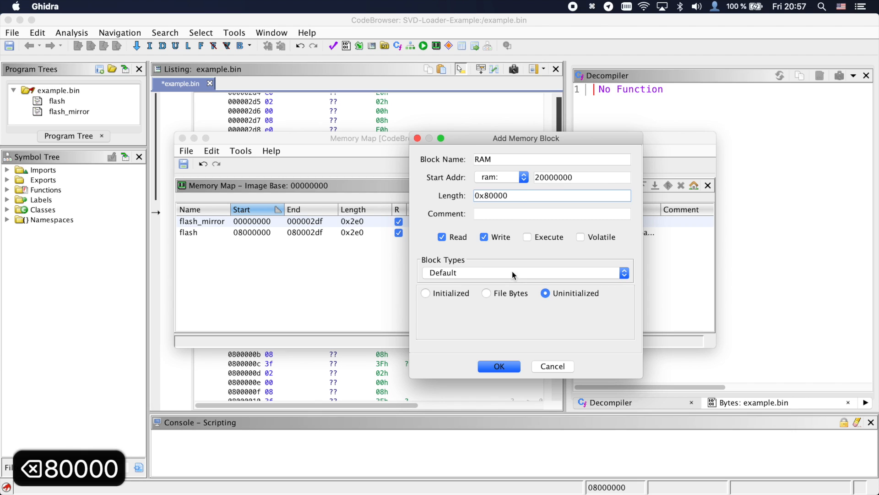
left_click(499, 365)
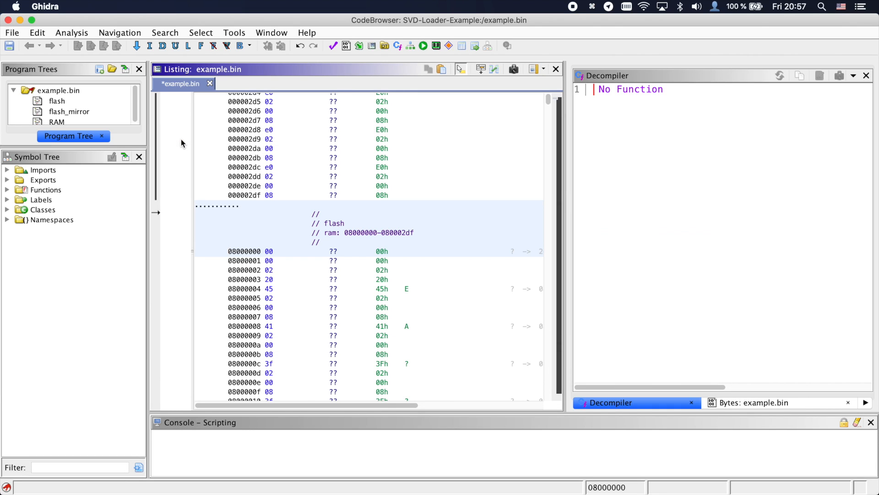
- Auto-analyze example.bin with the ARM Aggressive Instruction Finder enabled
left_click(72, 32)
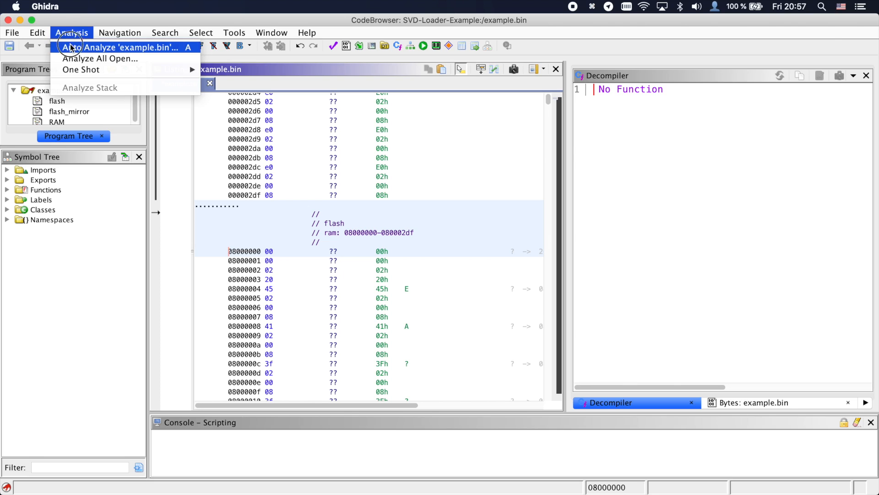
left_click(127, 47)
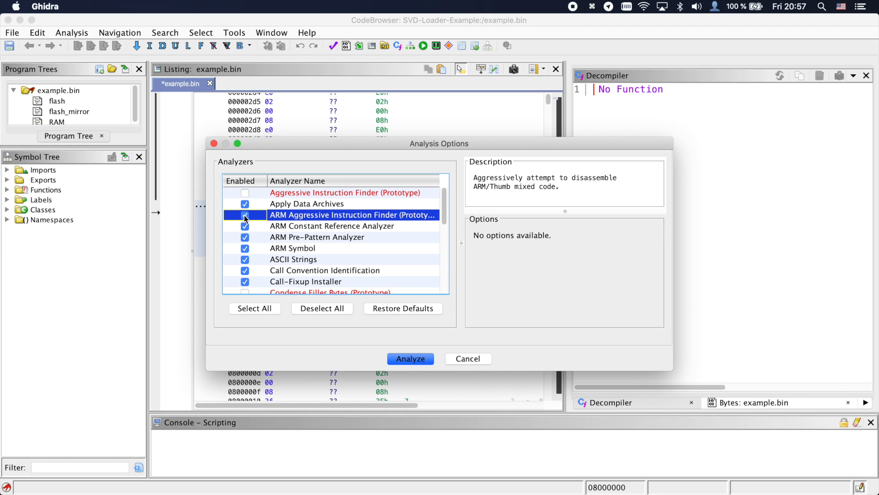
left_click(245, 216)
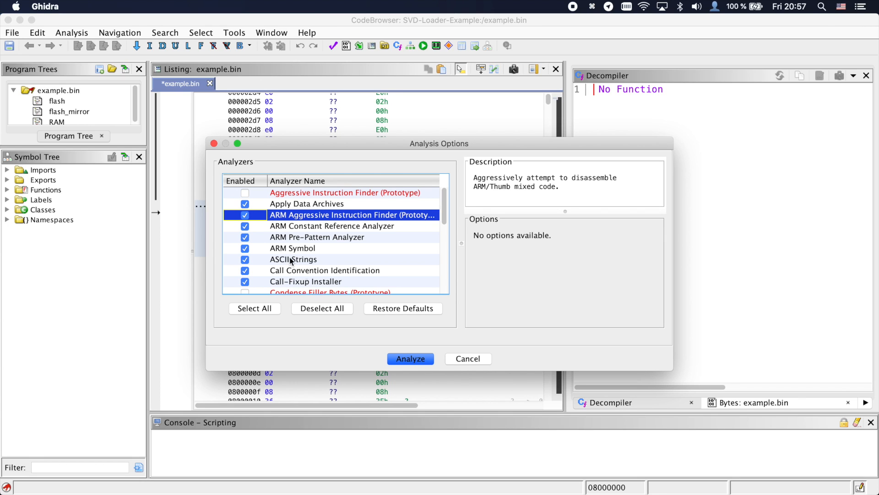
left_click(411, 358)
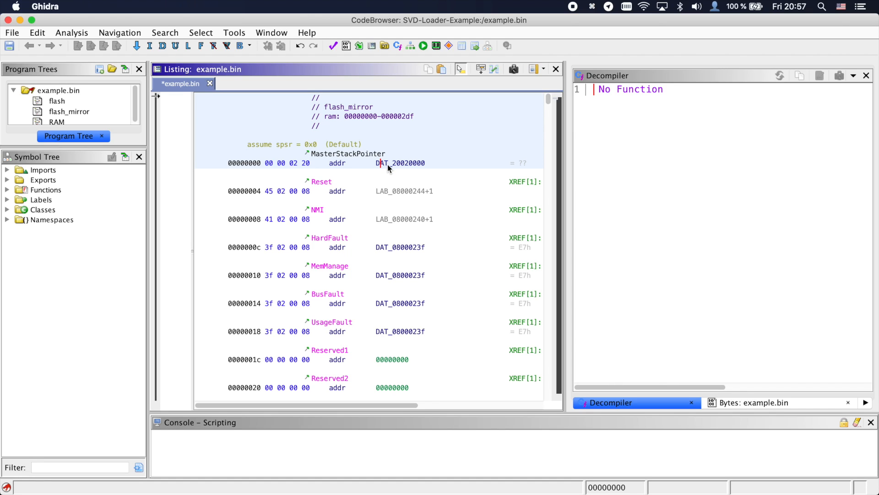
mouse_move(410, 194)
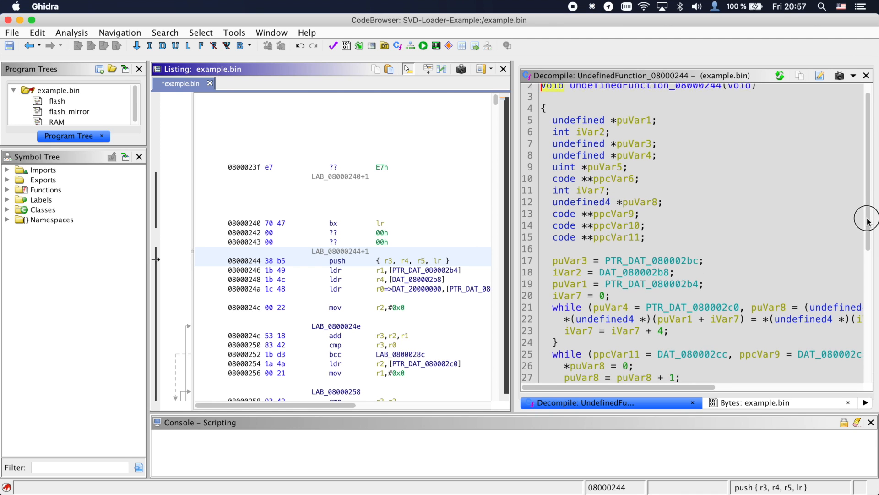
scroll("down", 3)
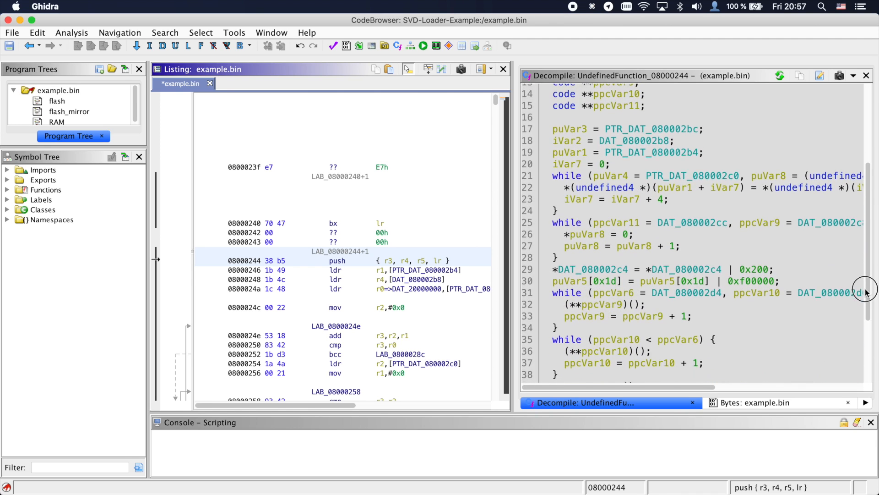
scroll("down", 3)
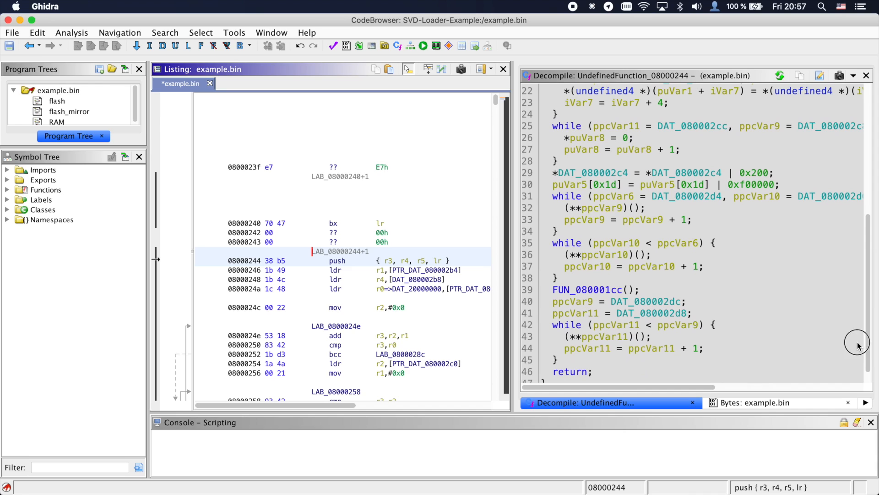
mouse_move(657, 292)
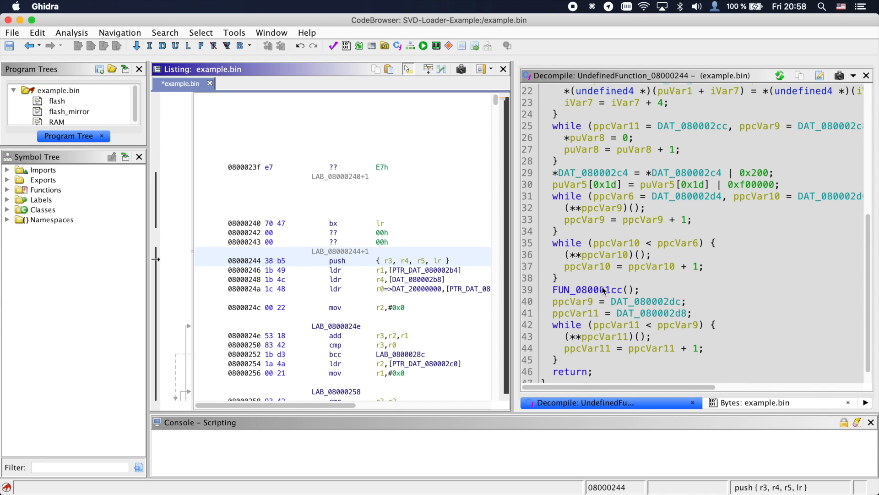
- Open FUN_080001cc and inspect the addresses written through DAT_08000218 and DAT_0800021c
double_click(589, 289)
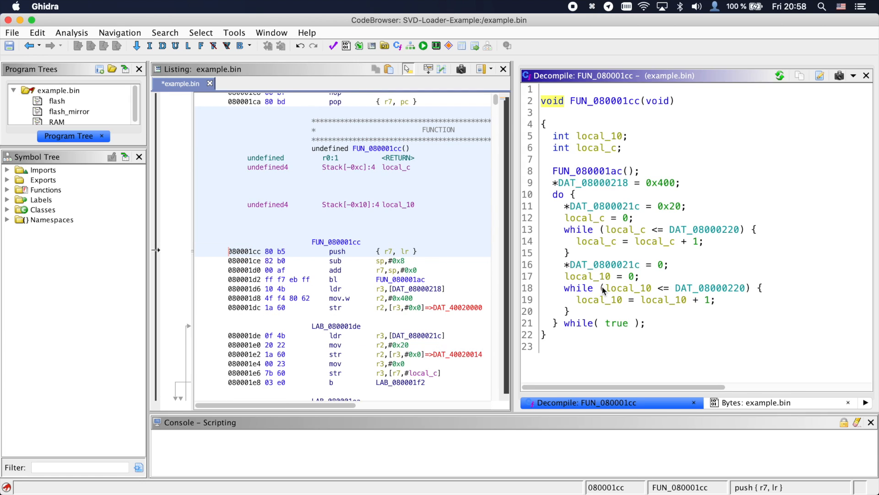
mouse_move(602, 277)
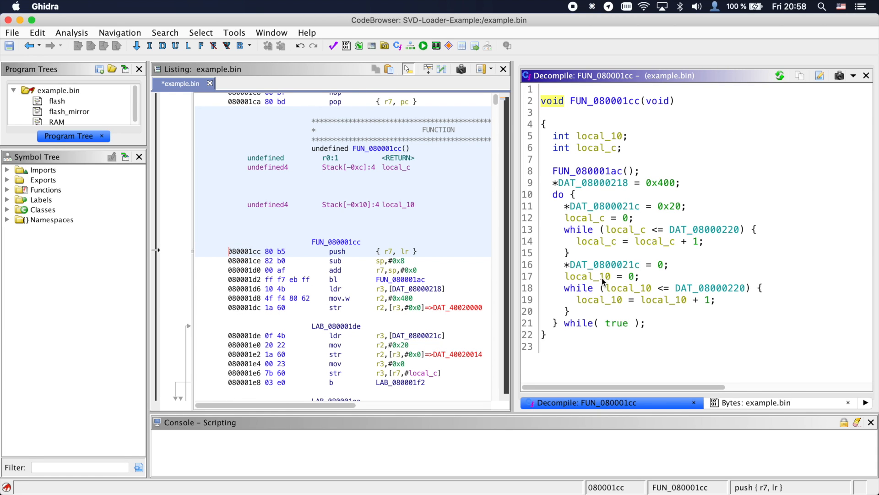
left_click(443, 308)
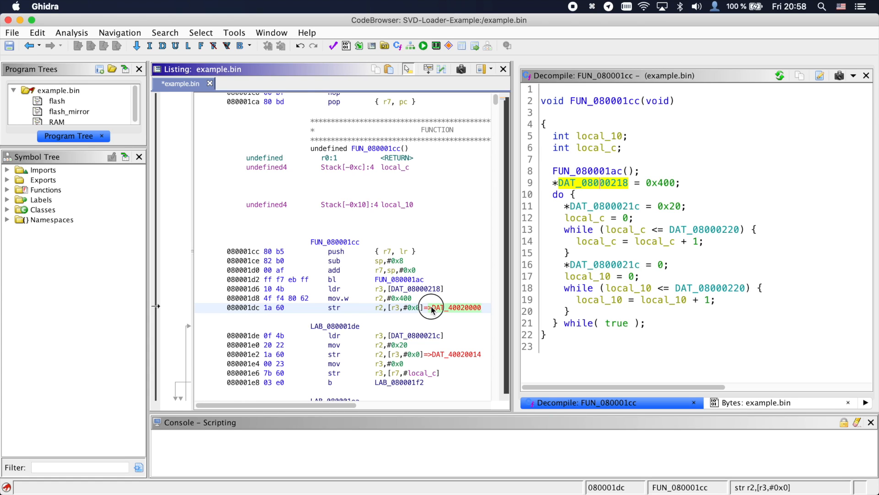
mouse_move(441, 308)
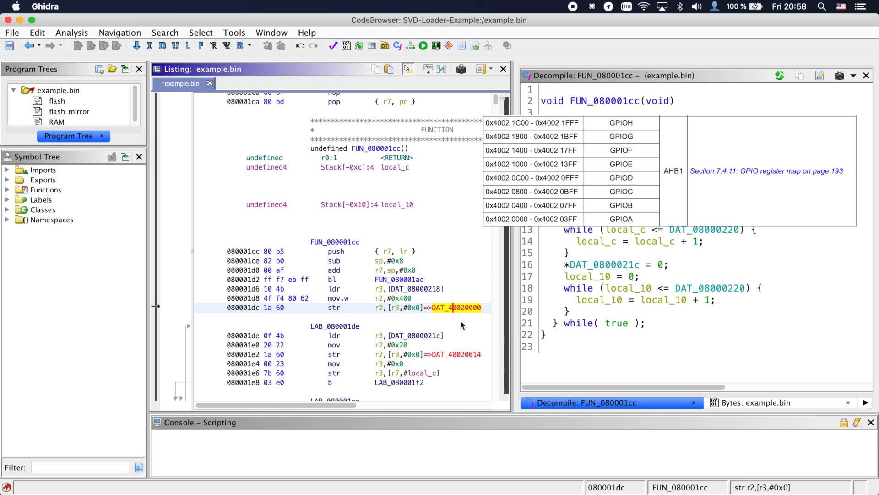
left_click(451, 354)
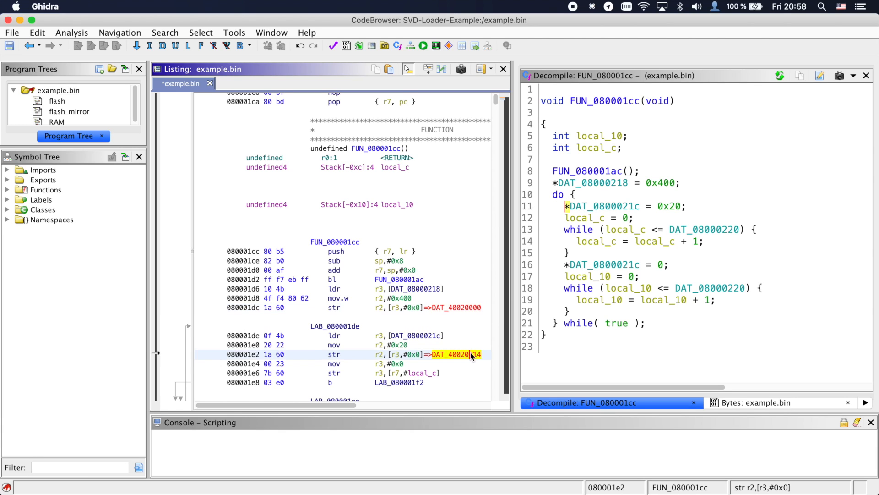
- Navigate into FUN_080001ac and then helper FUN_08000224 writing at 0x40023800
double_click(587, 171)
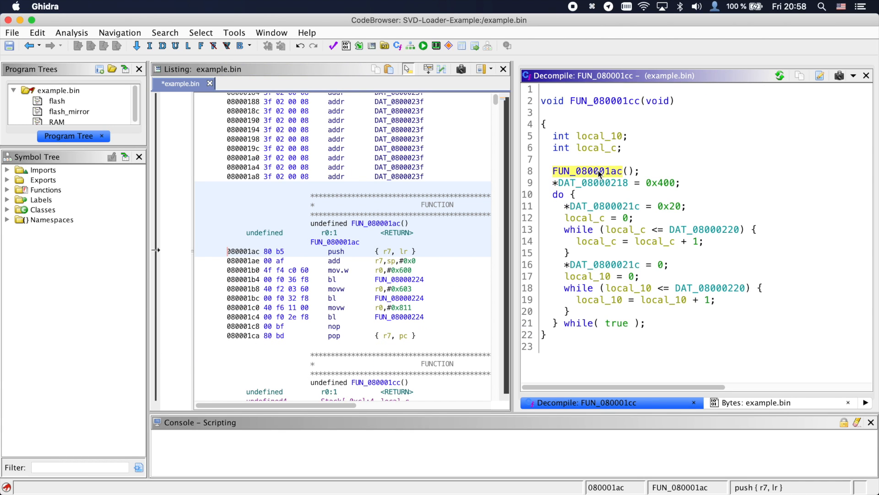
double_click(589, 171)
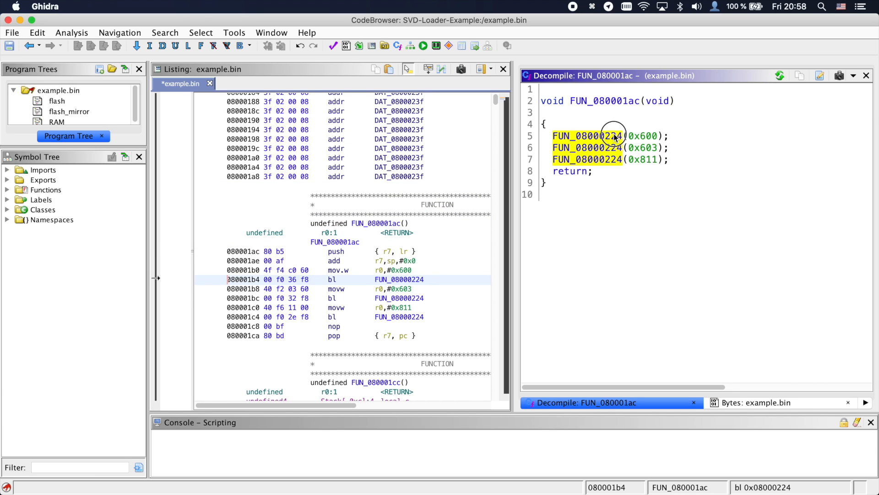
double_click(587, 136)
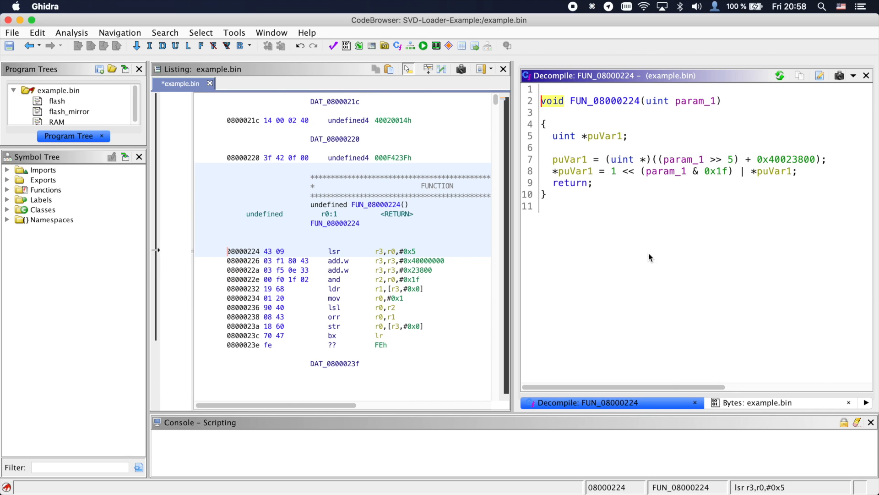
left_click(787, 159)
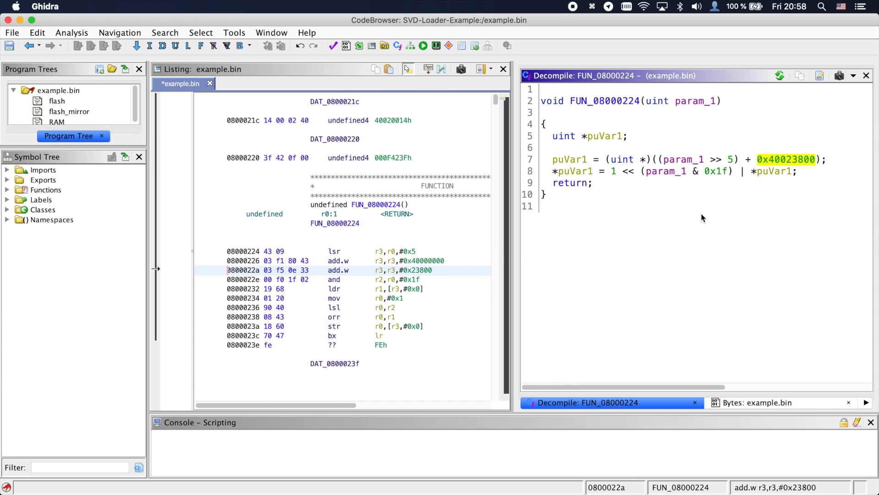
- Run SVD-Loader.py from the Script Manager with the STM32F446 SVD so 0x40023800 reads as RCC.CR
left_click(424, 46)
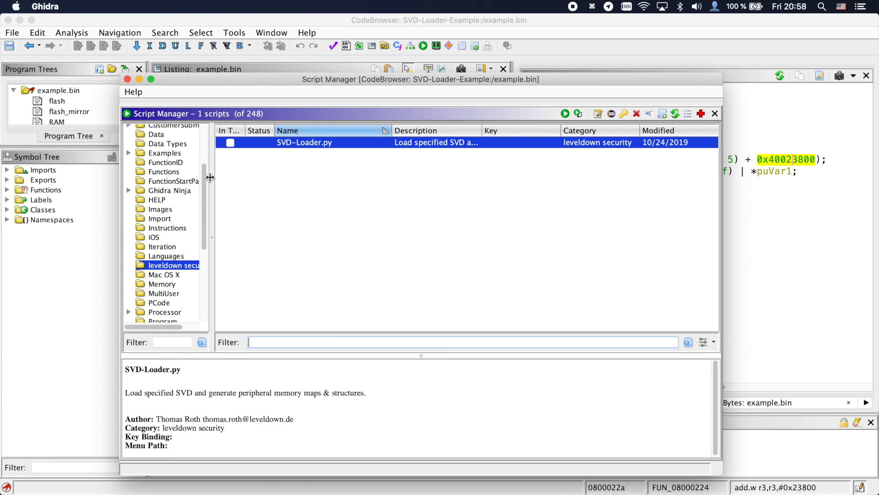
left_click(565, 114)
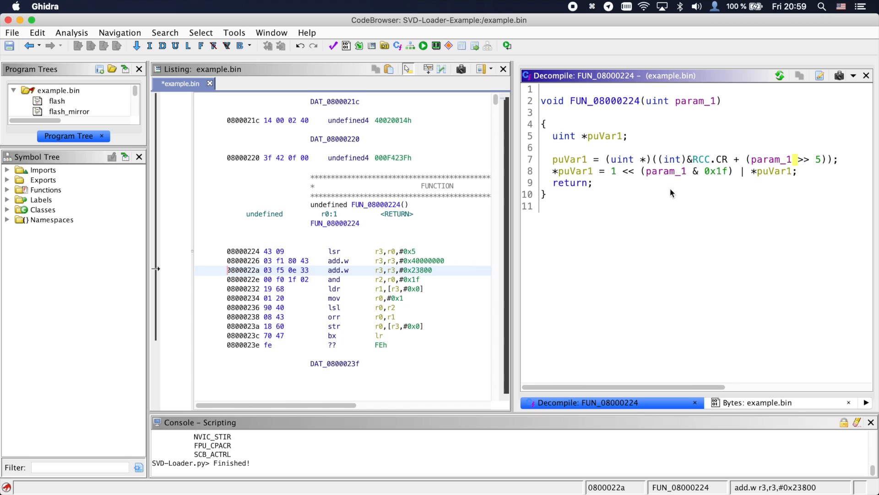
scroll("down", 3)
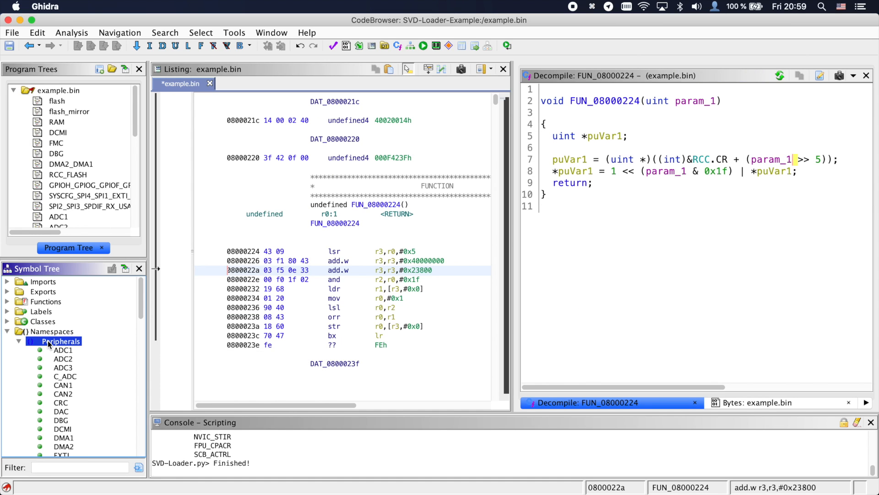
- Review the loaded Peripherals symbols and return to FUN_080001cc, which now calls rcc_setup
scroll("down", 3)
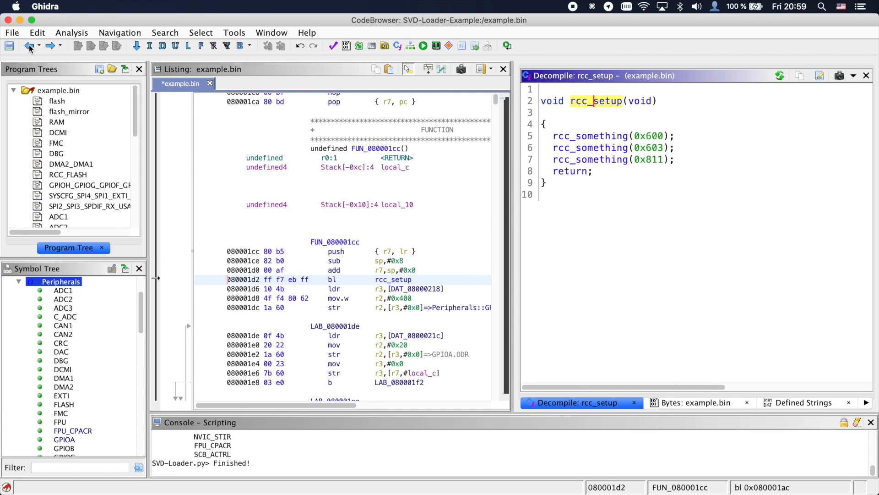
left_click(336, 308)
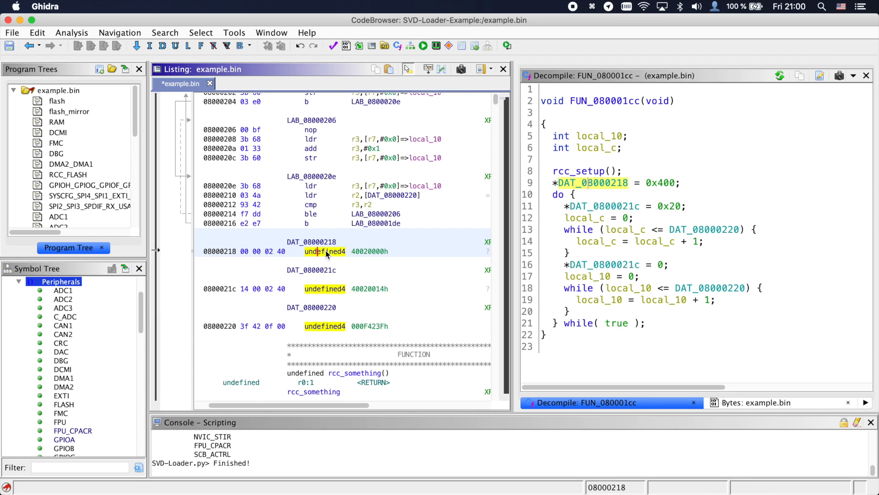
- Retype DAT_08000218 as uint32_t * and open data options for loop limit DAT_08000220
right_click(325, 251)
type("uint32_")
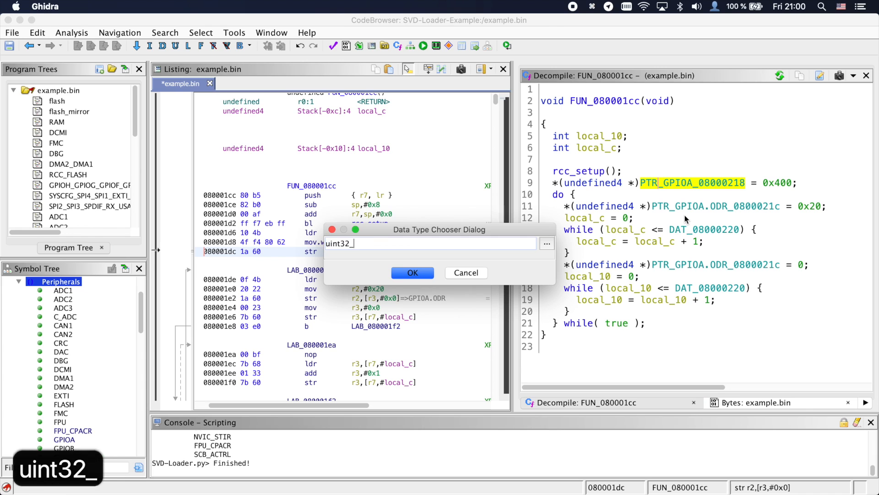
left_click(412, 273)
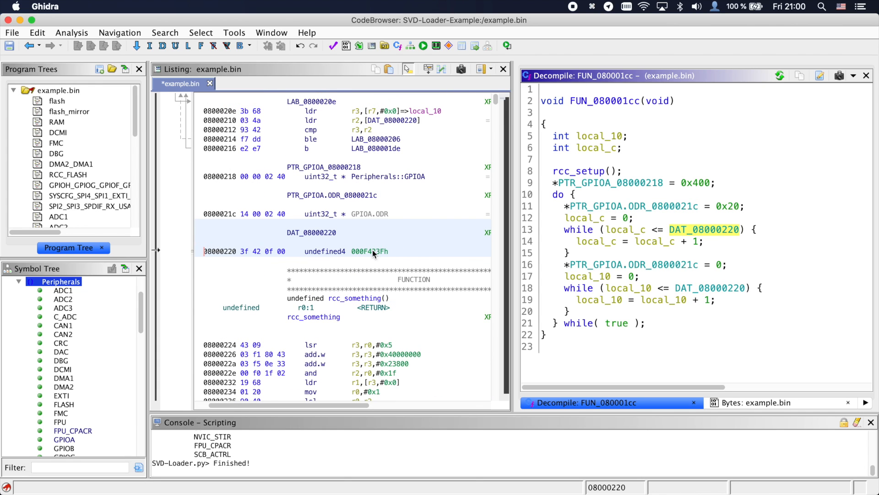
right_click(368, 251)
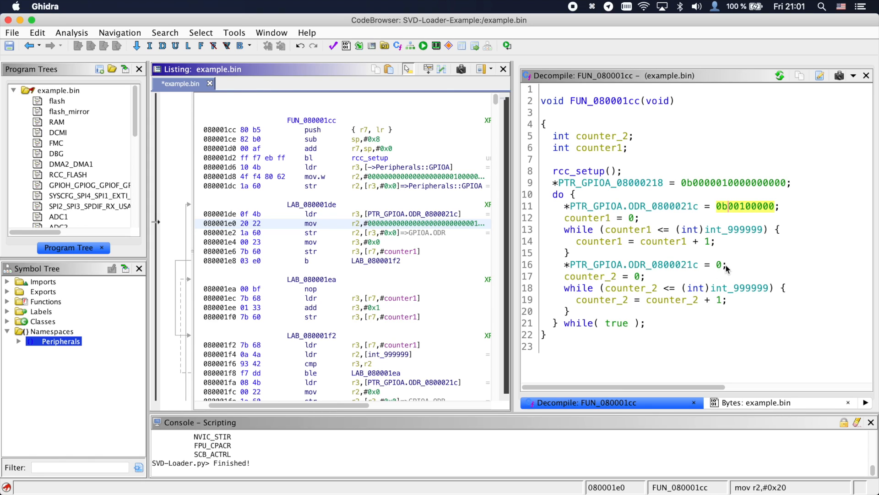
mouse_move(730, 269)
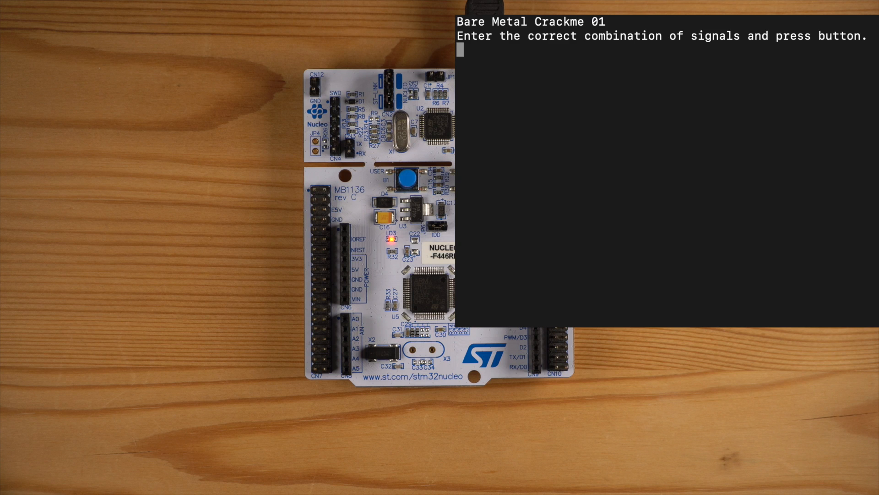
- Show the Bare Metal Crackme 01 serial prompt and return to crackme.bin in Ghidra
left_click(405, 180)
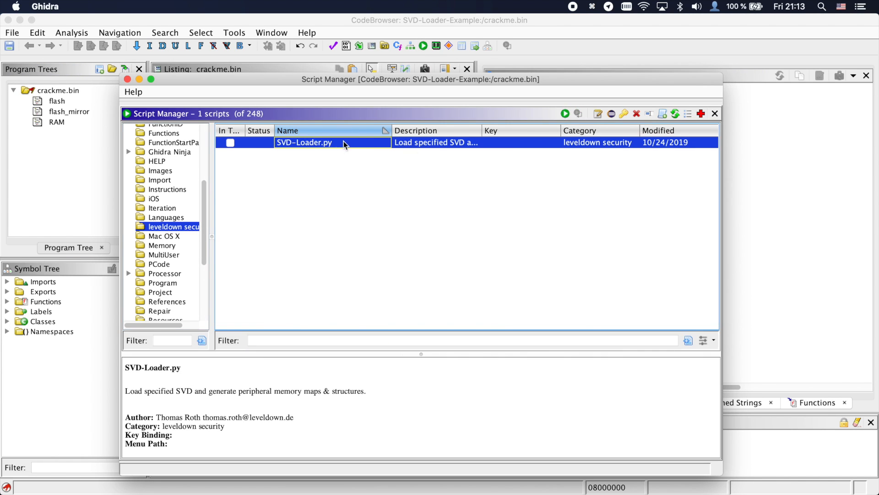
left_click(565, 114)
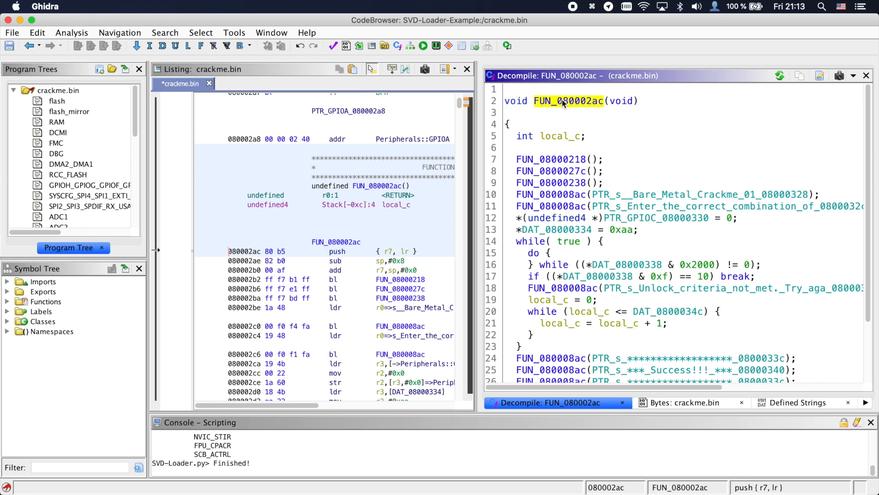
type("main")
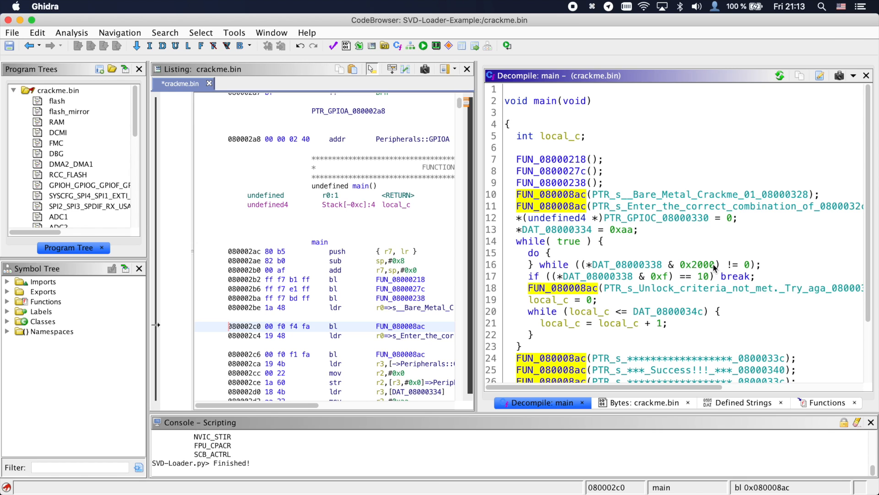
mouse_move(868, 224)
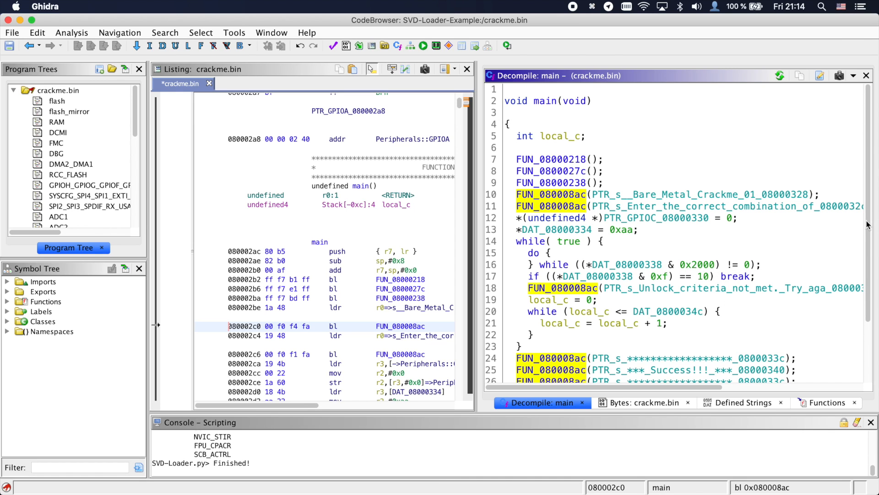
left_click(571, 194)
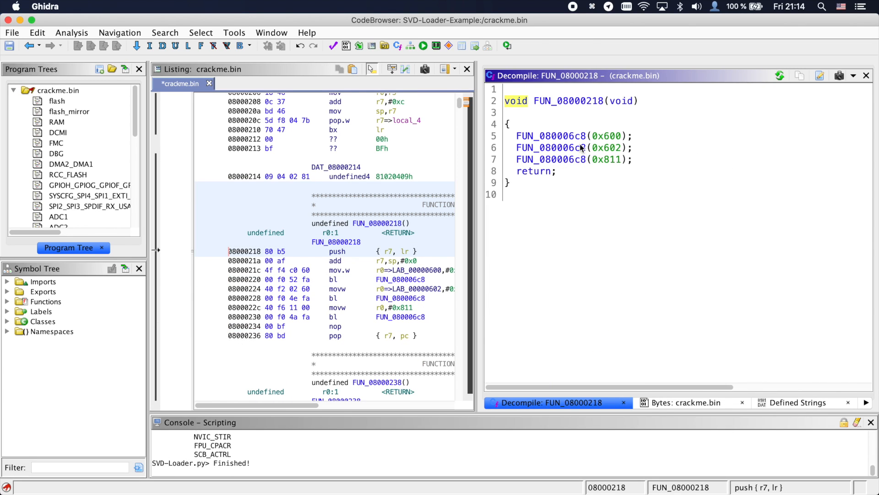
- Inspect the thrice-called print helper and rename FUN_0800027c to gpioa_setup
double_click(553, 136)
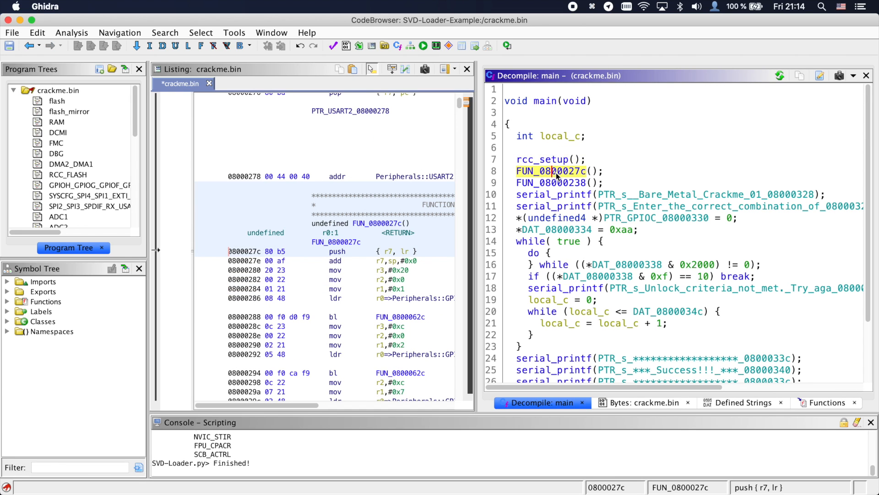
double_click(551, 171)
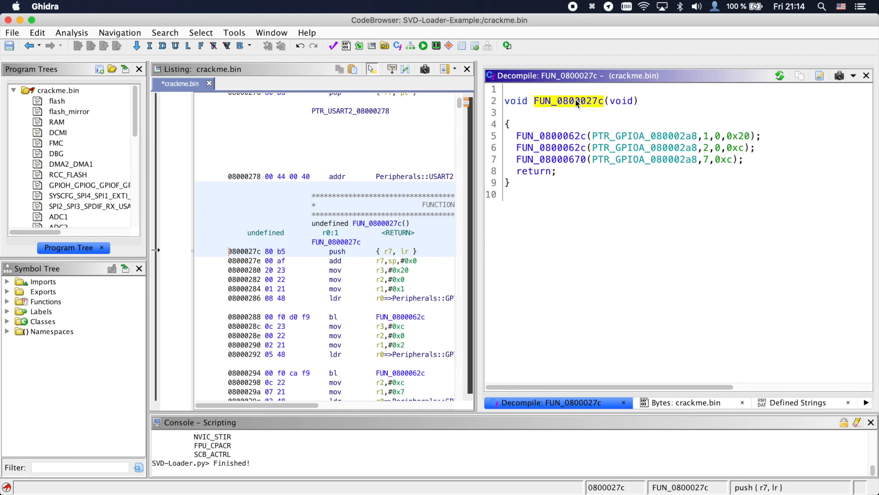
type("gpioa_setup")
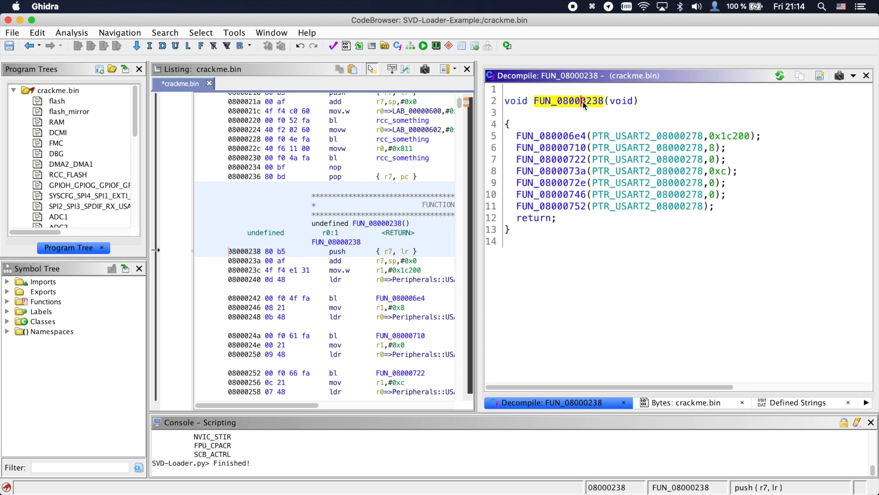
- Rename FUN_08000238 to usart_setup
left_click(264, 298)
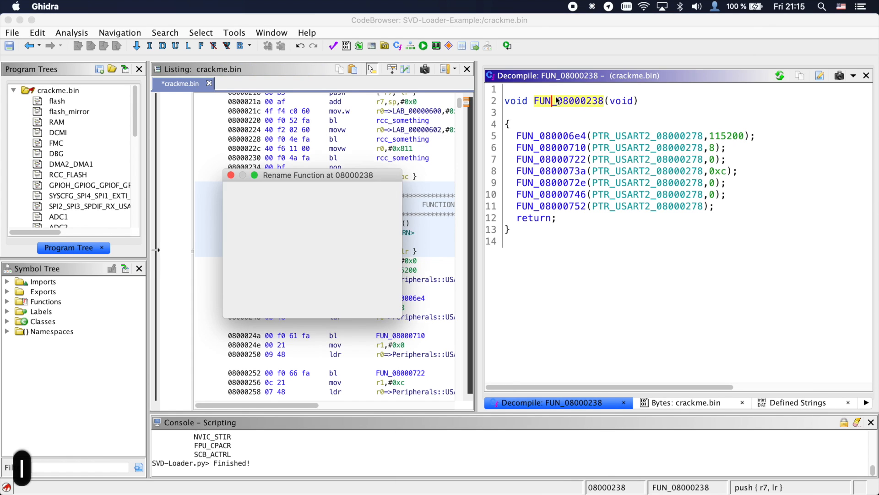
type("usart_setup")
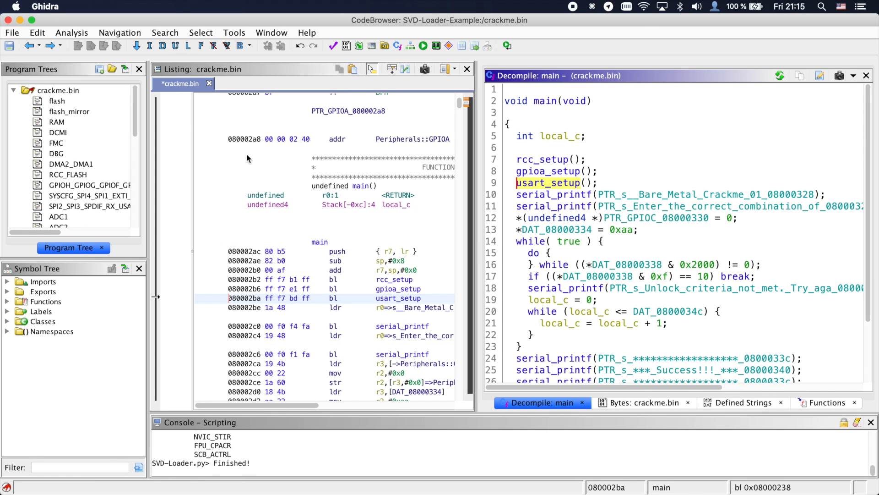
- Retype the GPIOC pointer as uint32_t*, show DAT_0800034c as unsigned decimal 999999, rename local_c to counter
left_click(655, 218)
type("u")
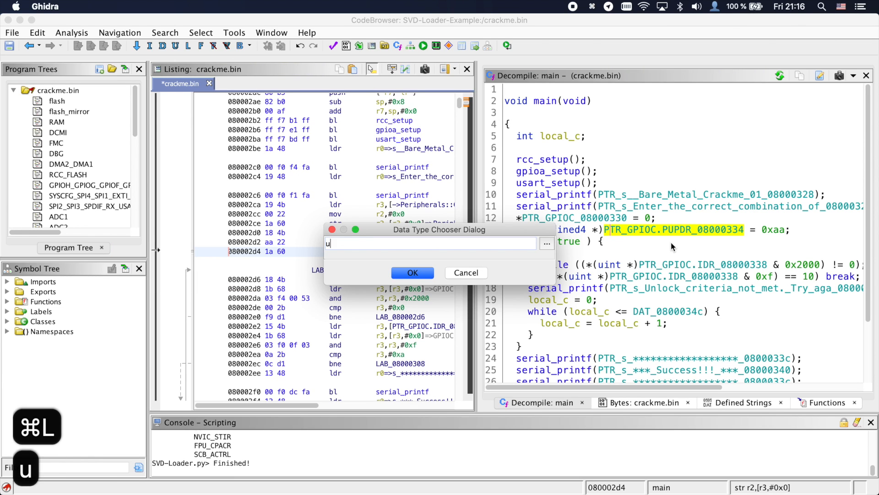
left_click(412, 273)
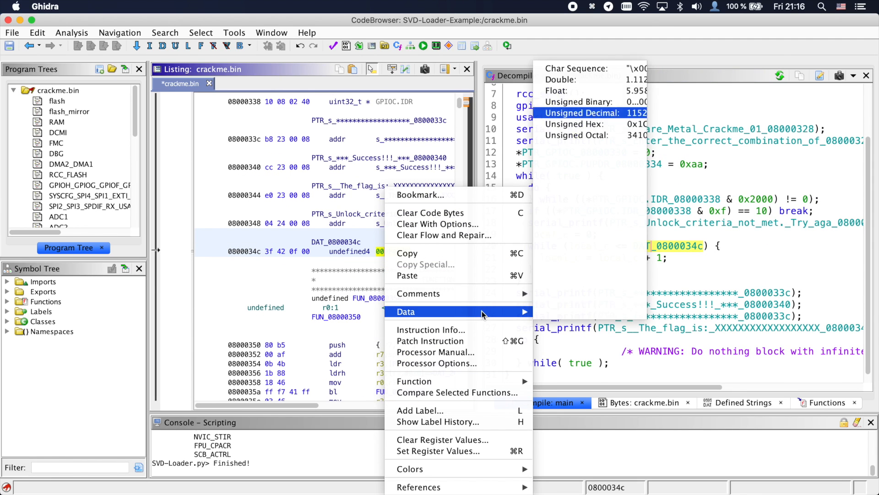
left_click(584, 112)
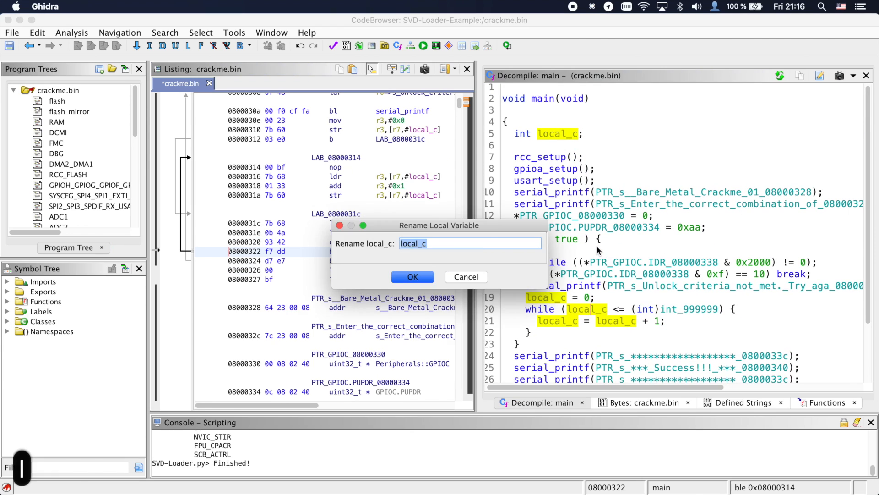
left_click(412, 277)
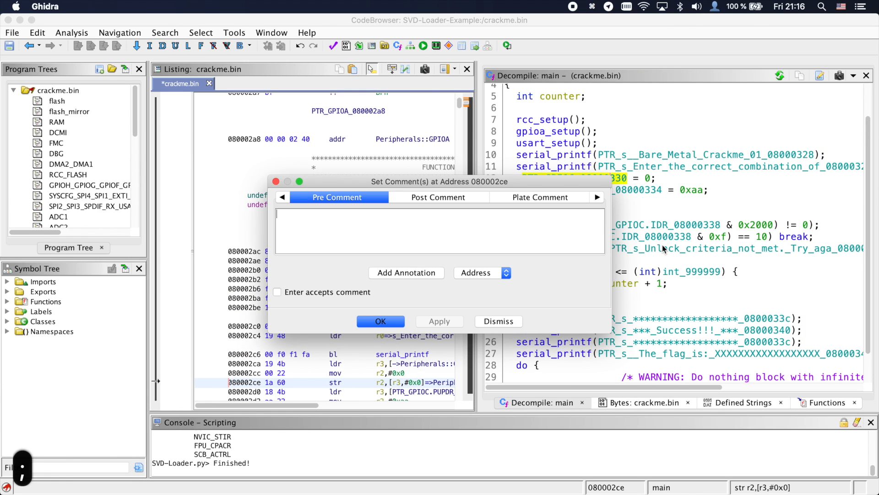
- Add the Pre Comment 'Set GPIOC as input (all 0)' on the GPIOC write
type("Set GPIOC as")
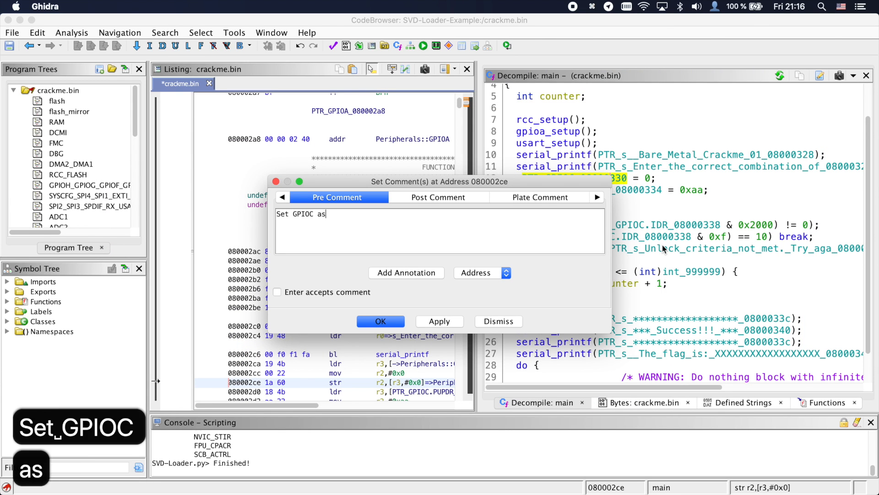
type("input (all 0)")
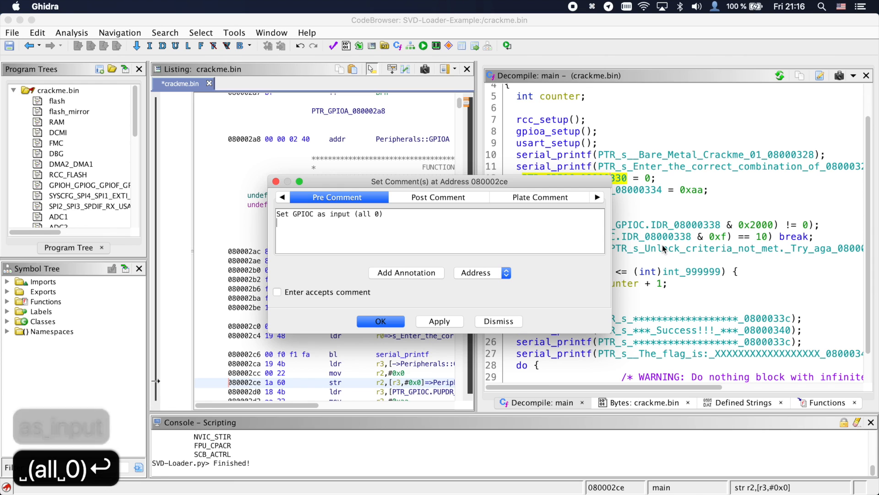
left_click(381, 321)
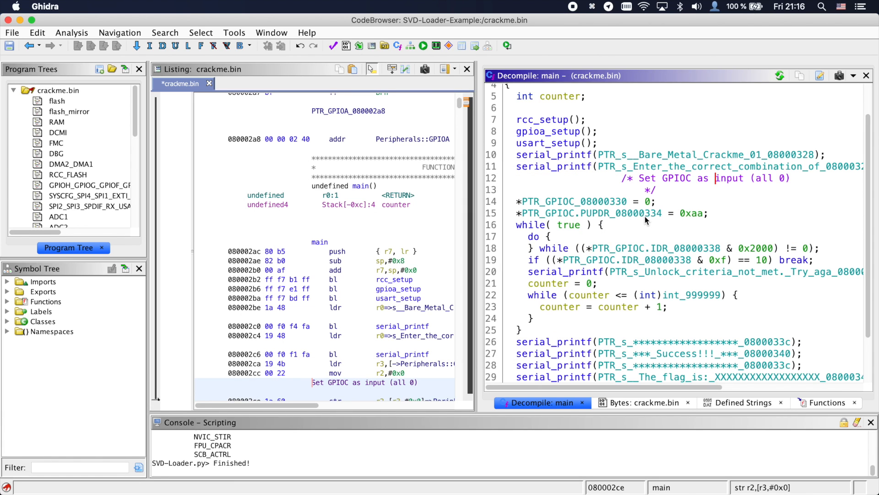
- Add the Pre Comment 'Enable pulldown on first 4 pins' on the PUPDR write
left_click(645, 156)
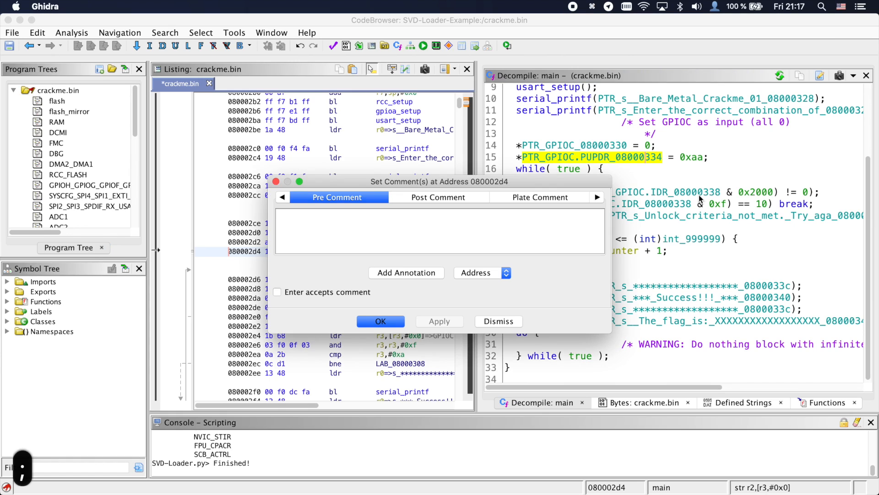
type("Enable p")
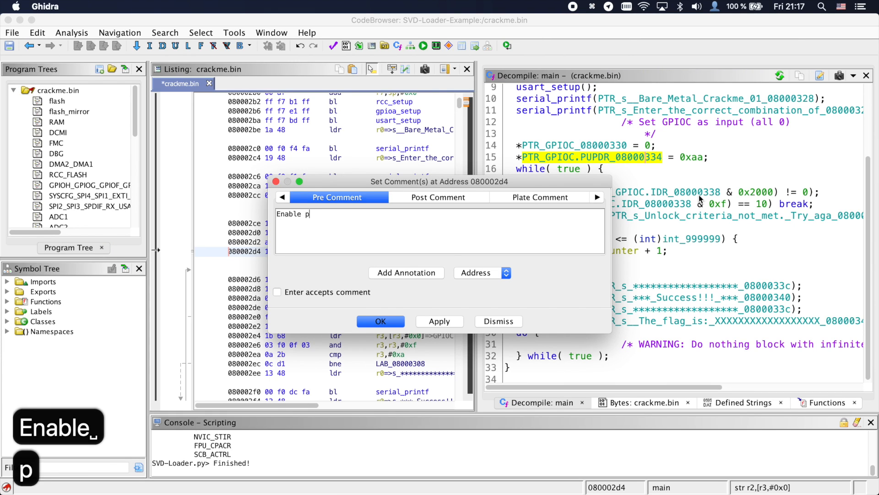
type("ulldown on f")
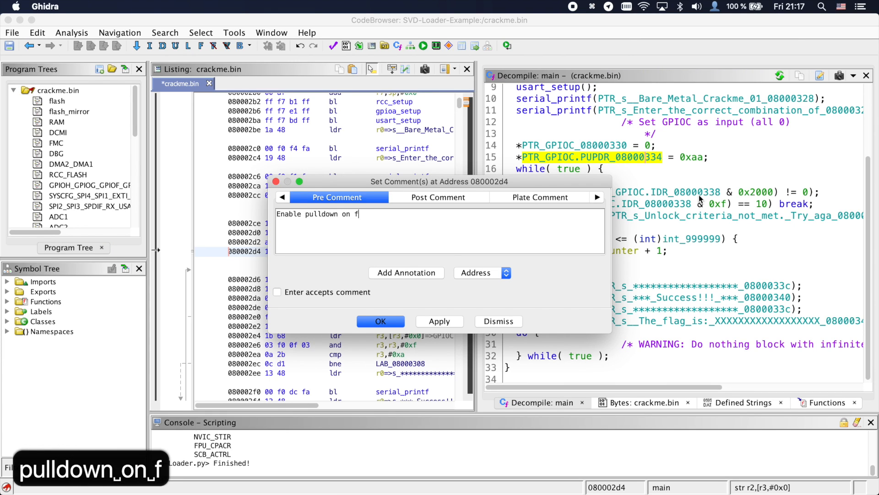
type("irst 4 pins (Gives pins a defined state")
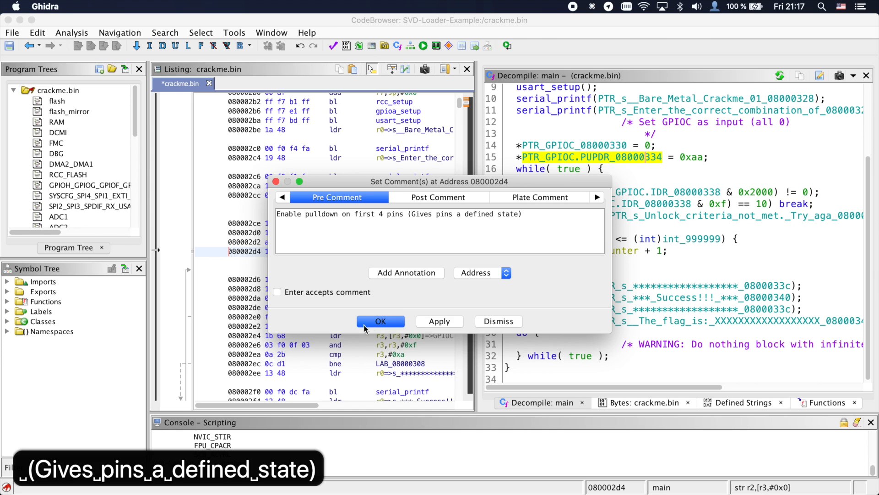
left_click(380, 321)
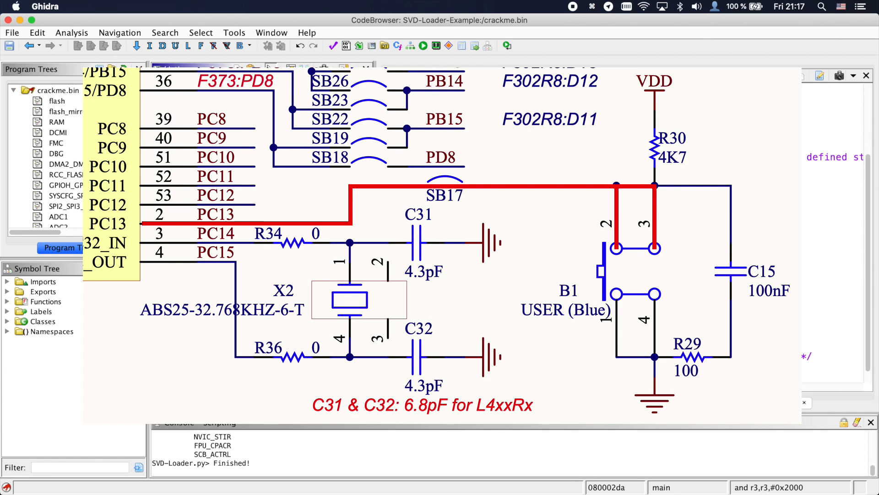
- Add 'Check if' Pre Comments on the IDR button-press check and the unlock break condition
type("Check if")
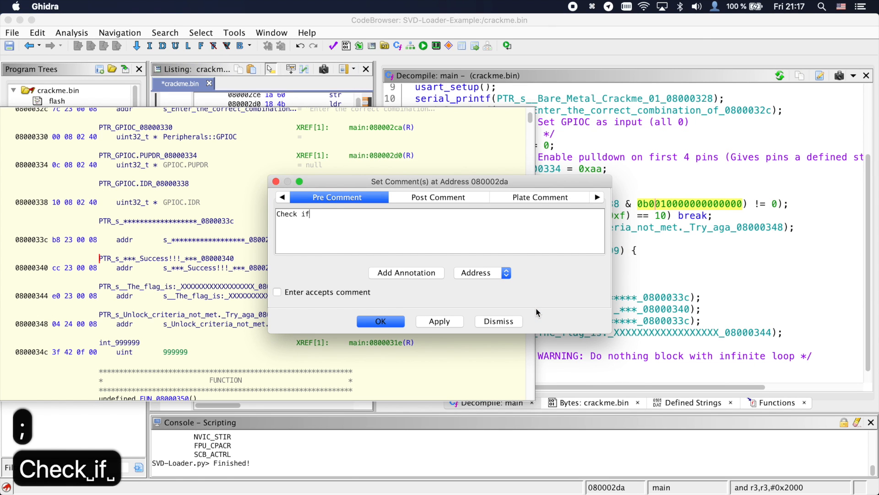
left_click(381, 321)
type("Break if pin 0 & 2 are 0, and pin 3 & 4 are 1")
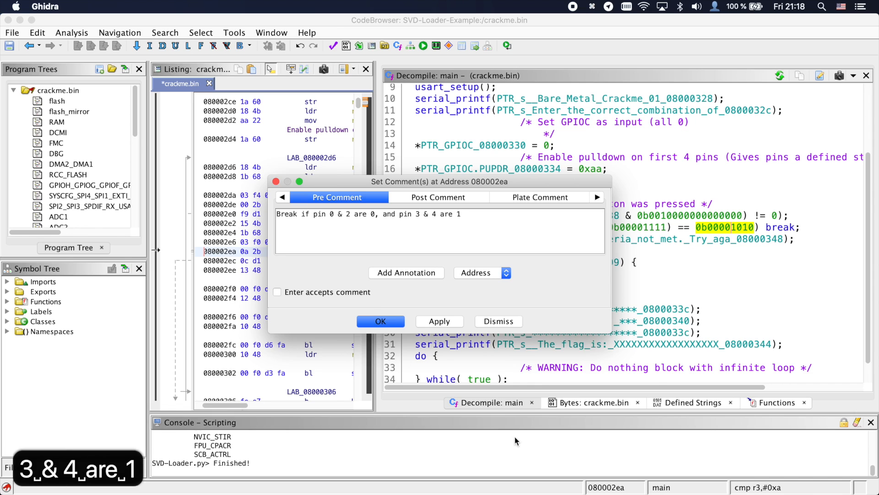
left_click(379, 320)
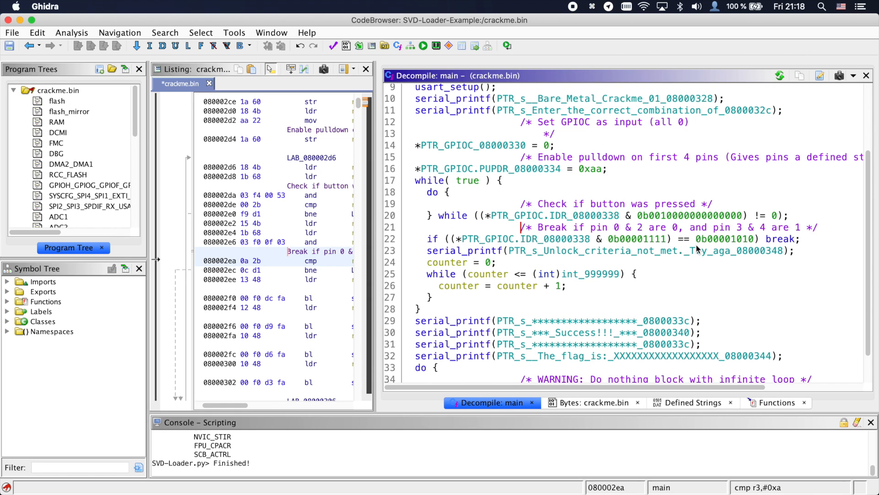